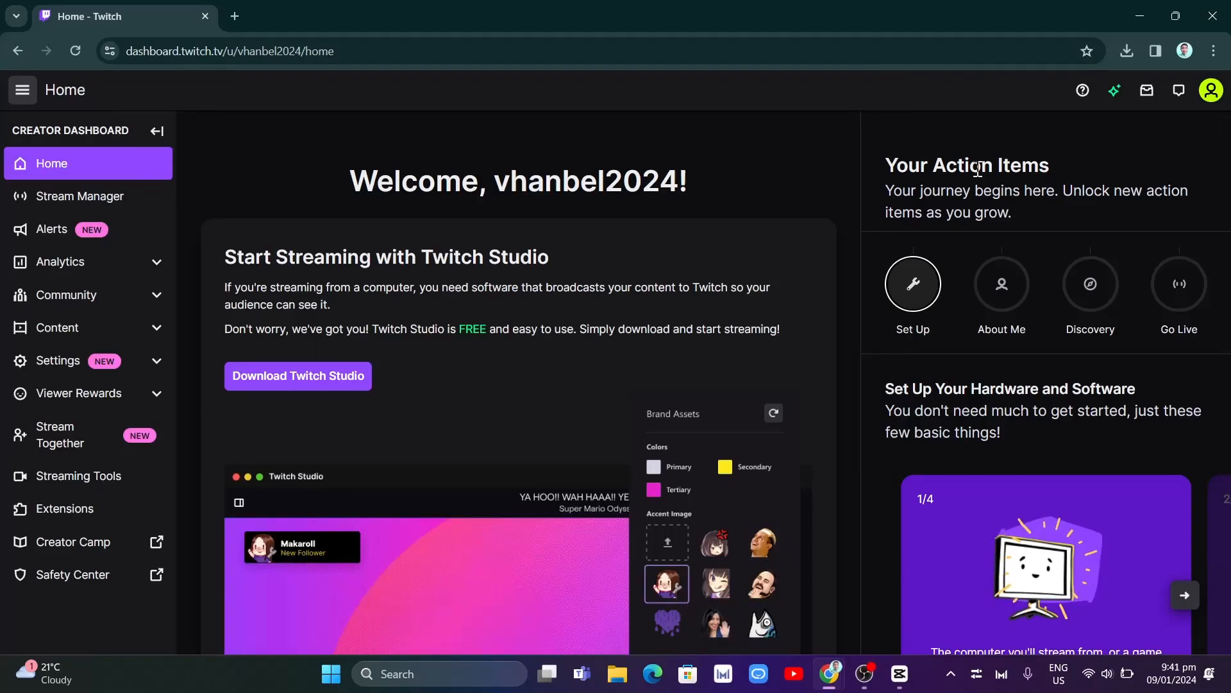
Return to the twitch.tv homepage of recommended live channels
click(761, 542)
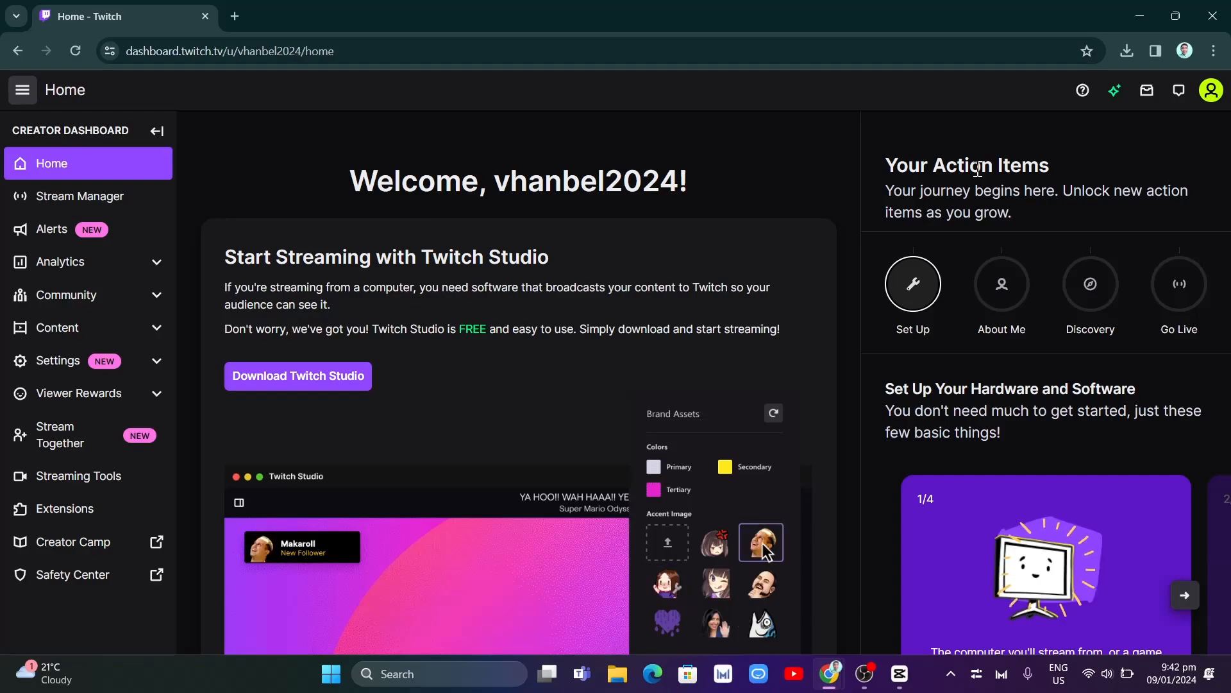
click(759, 542)
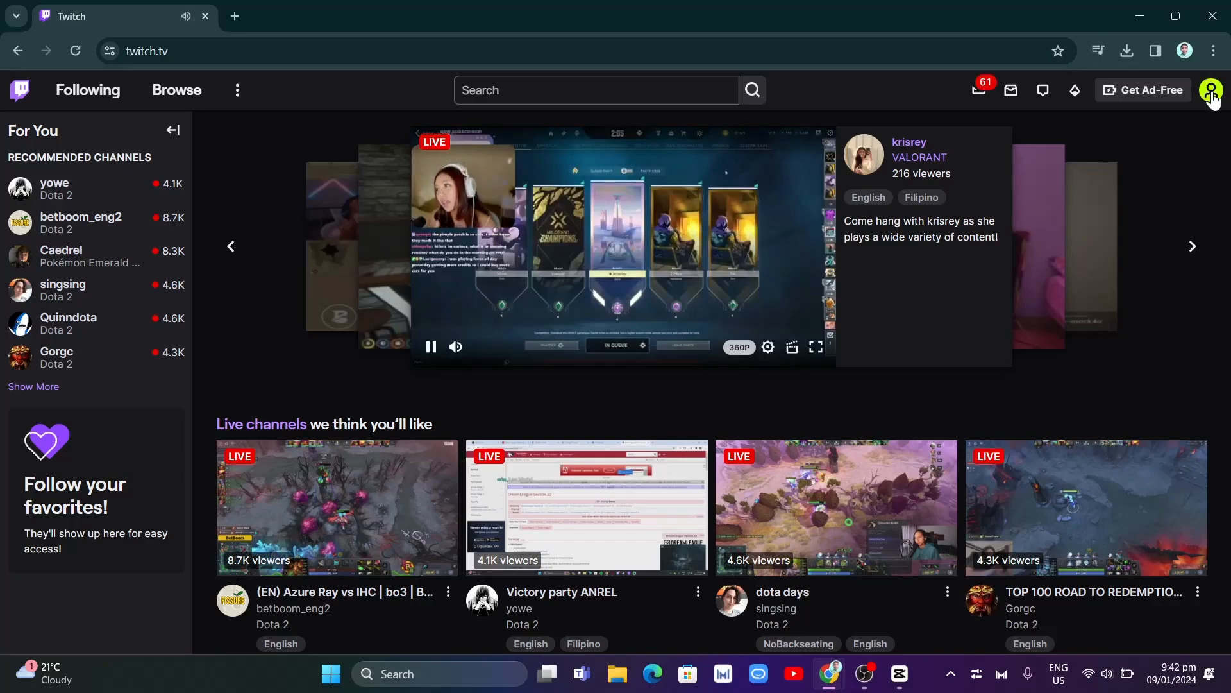
From the profile avatar menu, go to Settings and the Channel and Videos section
click(1209, 89)
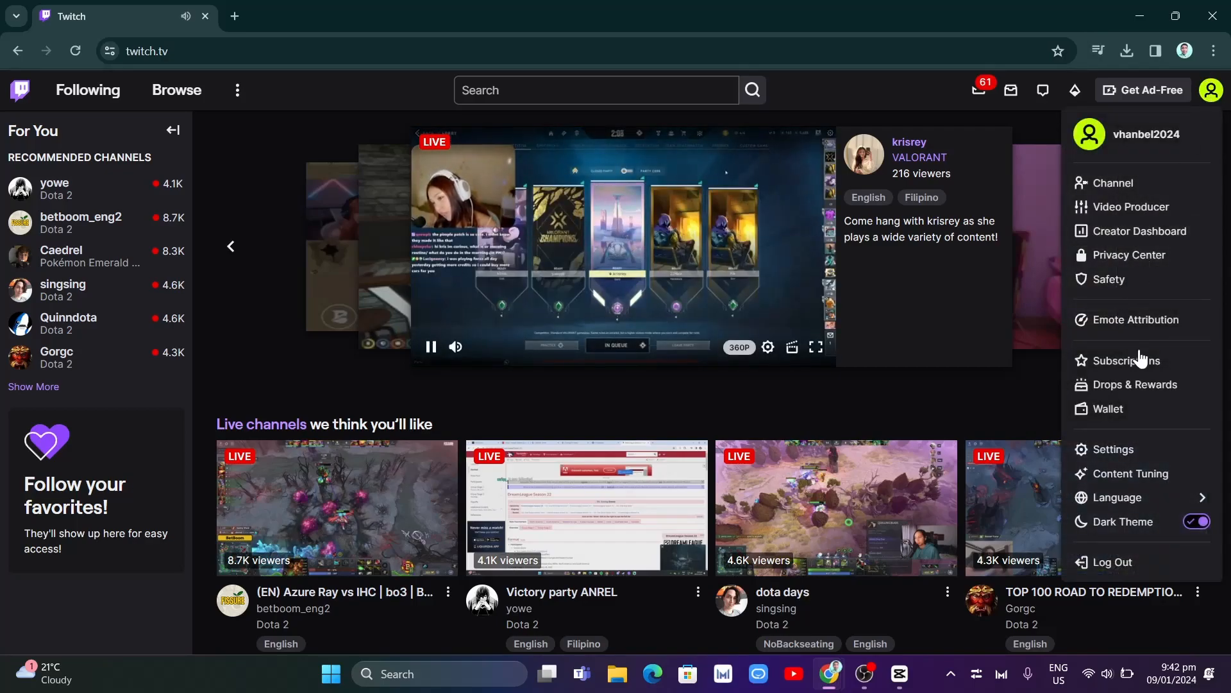
click(1114, 449)
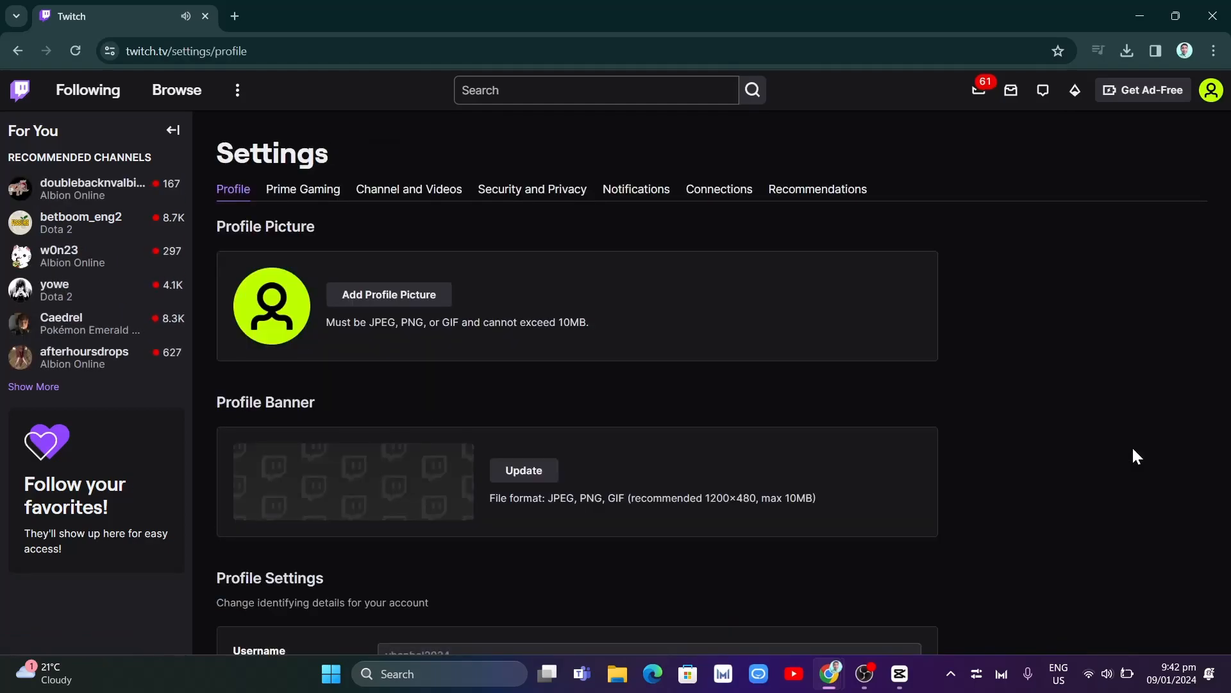
mouse_move(408, 190)
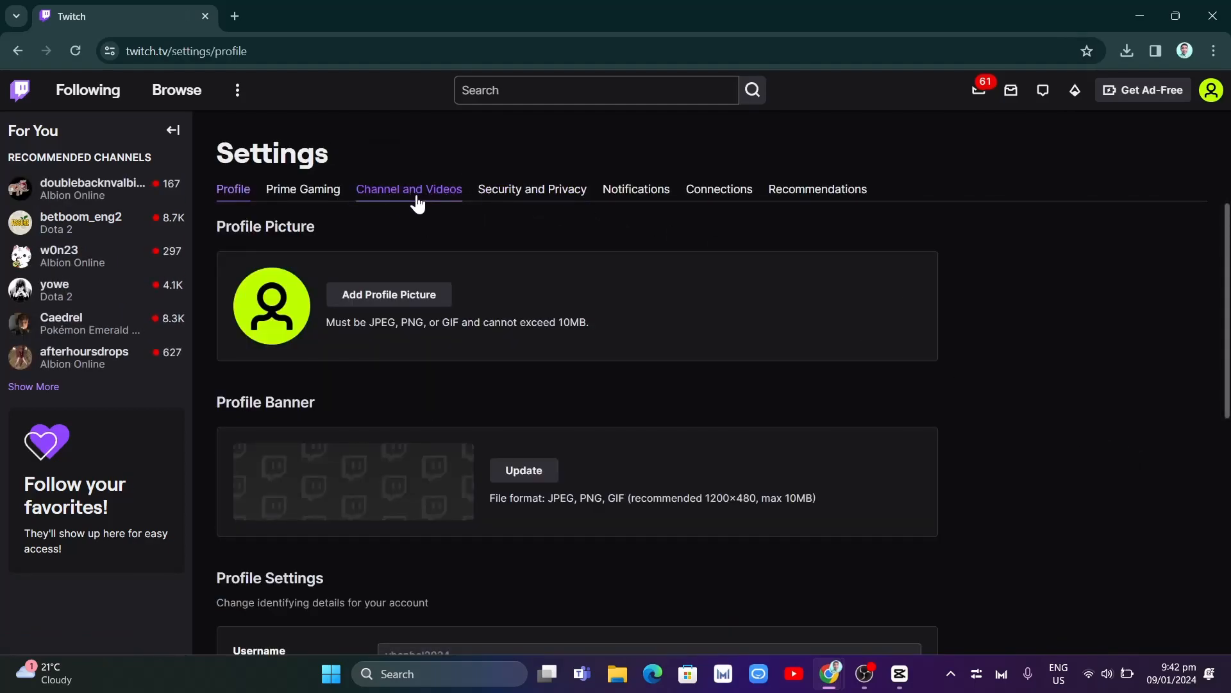
click(408, 190)
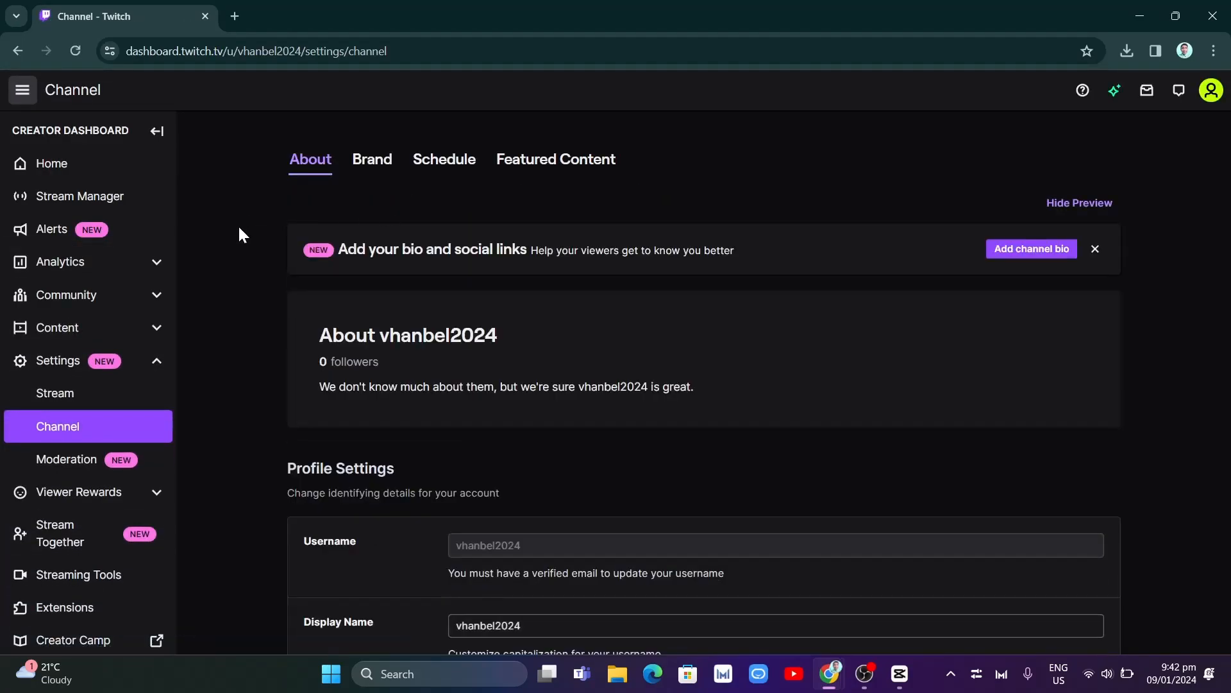
Copy the Primary Stream Key from Stream settings, go to Stream Manager, and bring OBS forward
click(55, 393)
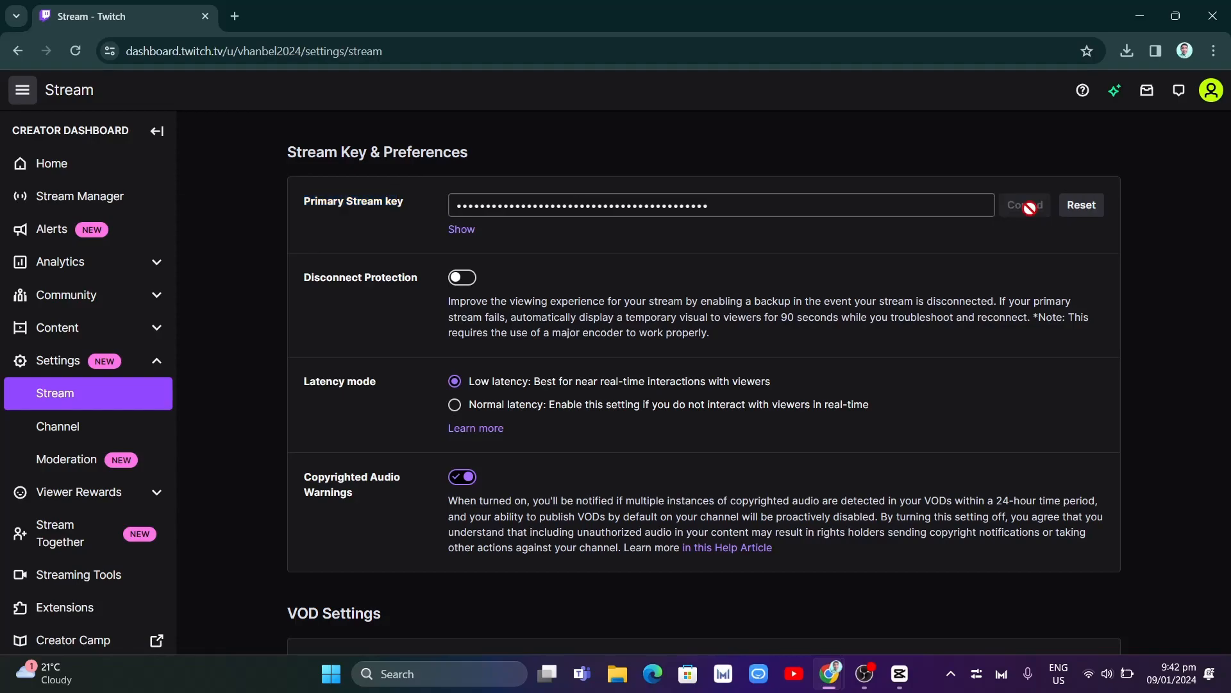
click(1023, 204)
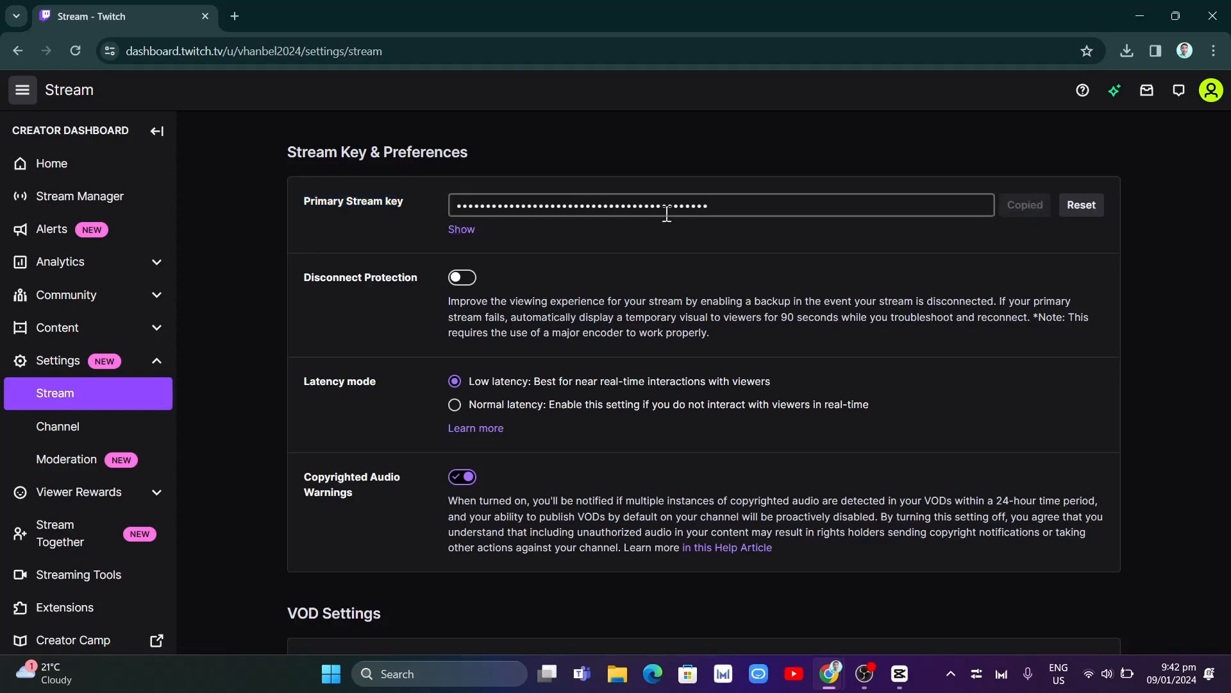
mouse_move(78, 195)
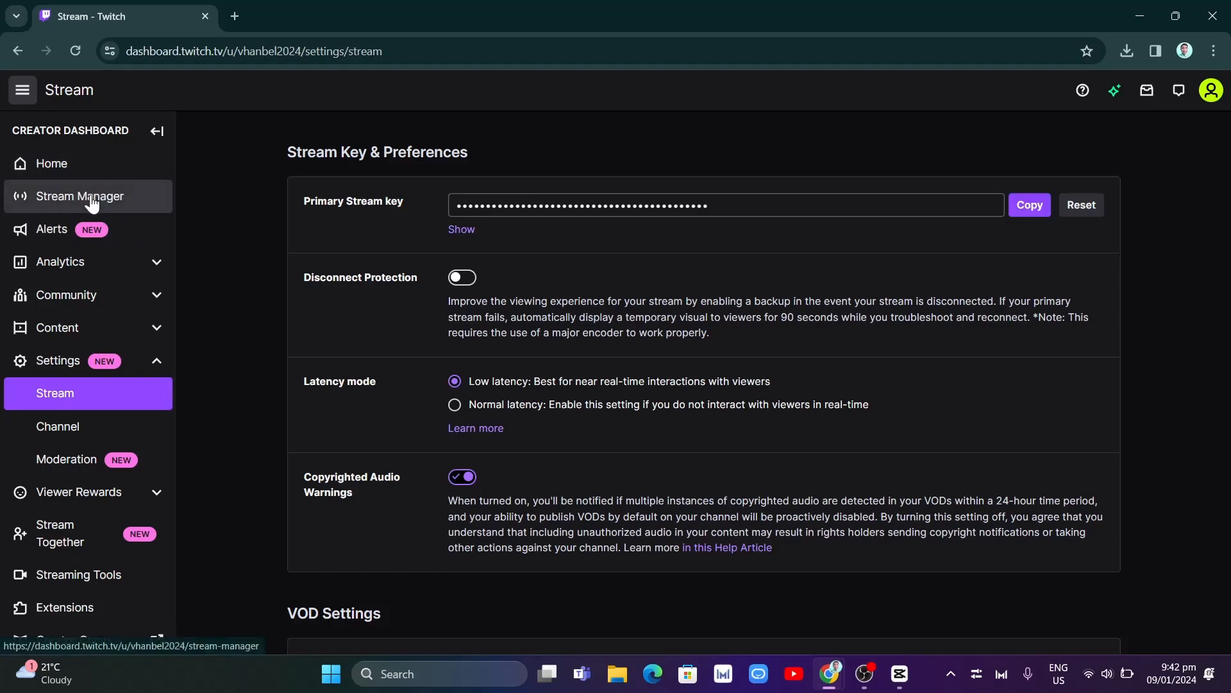
click(79, 196)
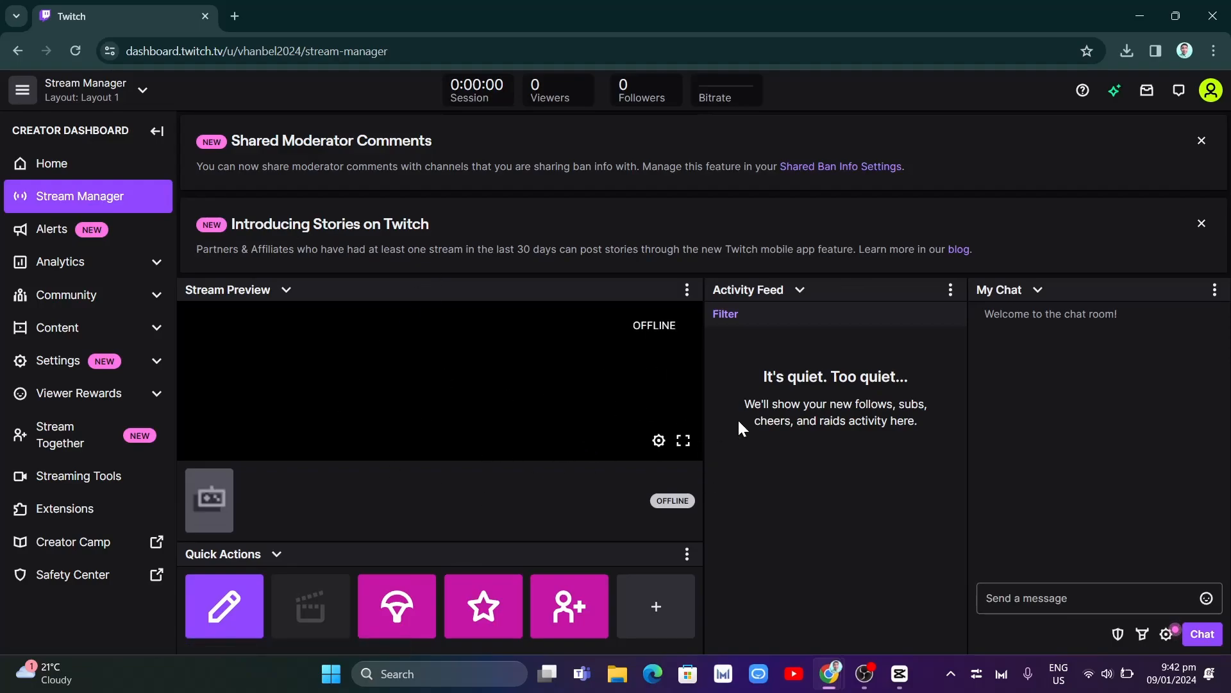
mouse_move(502, 485)
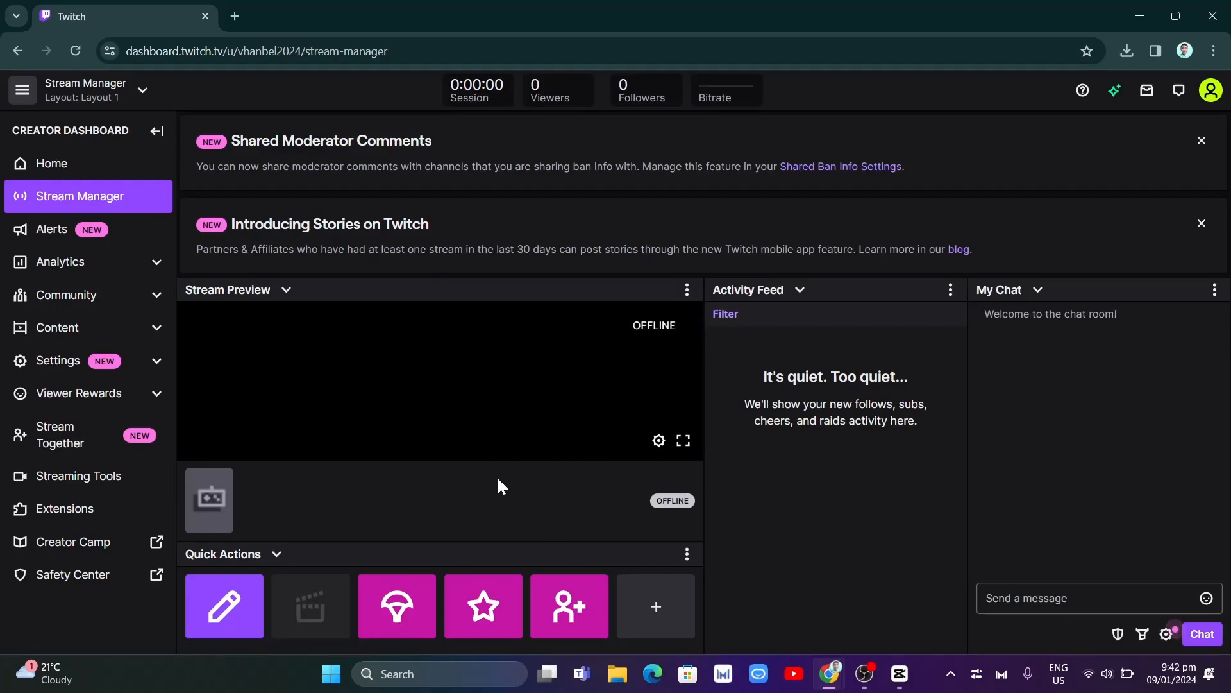
click(898, 673)
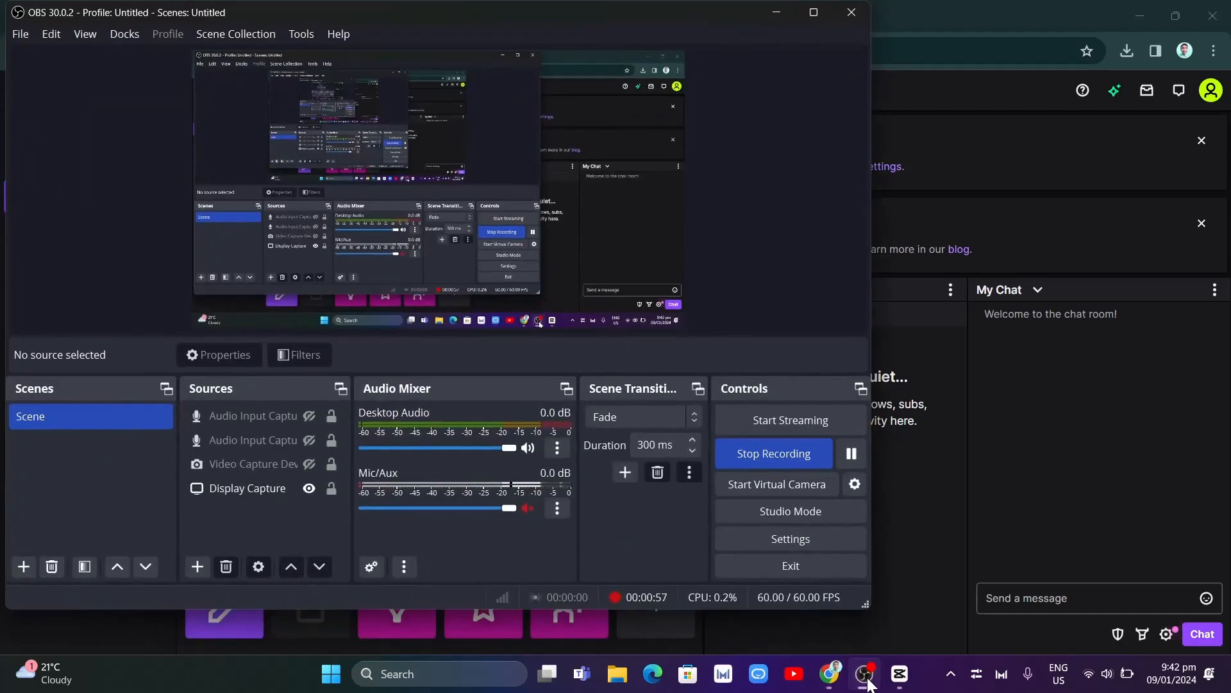